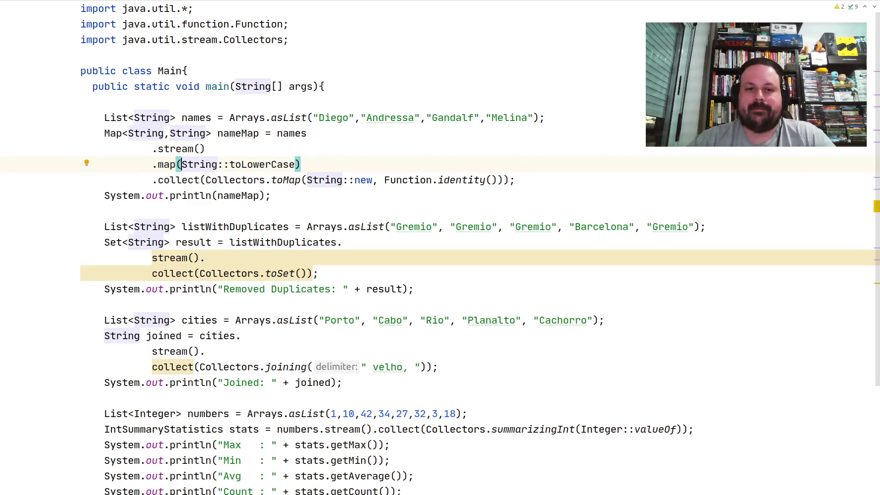
Step: Try an 'e ->' lambda in the map call, then restore String::toLowerCase
{"action": "double_click", "coordinate": [237, 165]}
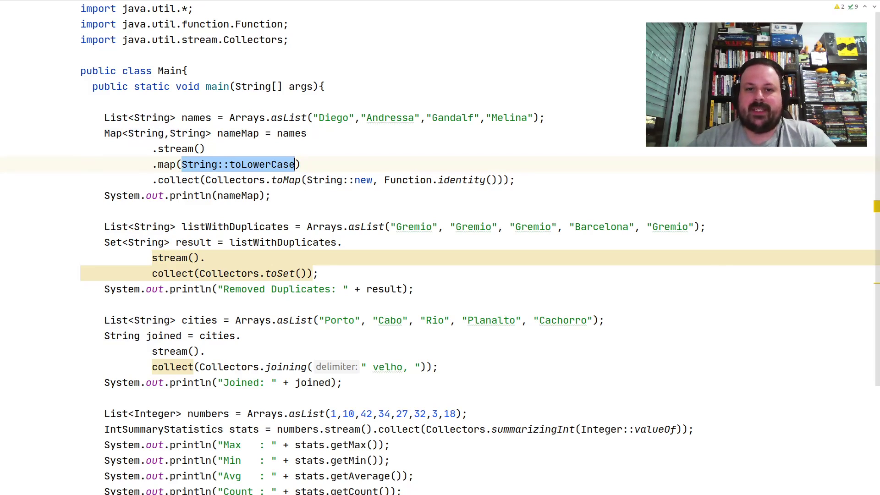
{"action": "key", "text": "Delete"}
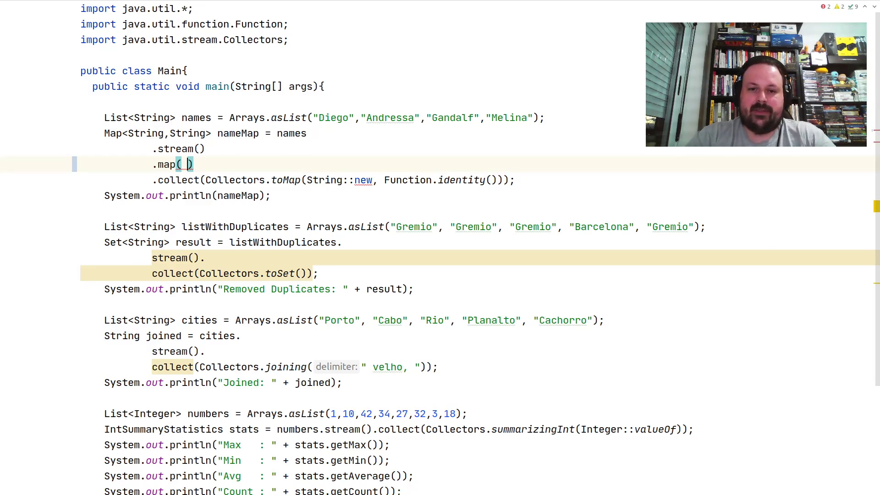
{"action": "type", "text": "e -> e.toLowerCase("}
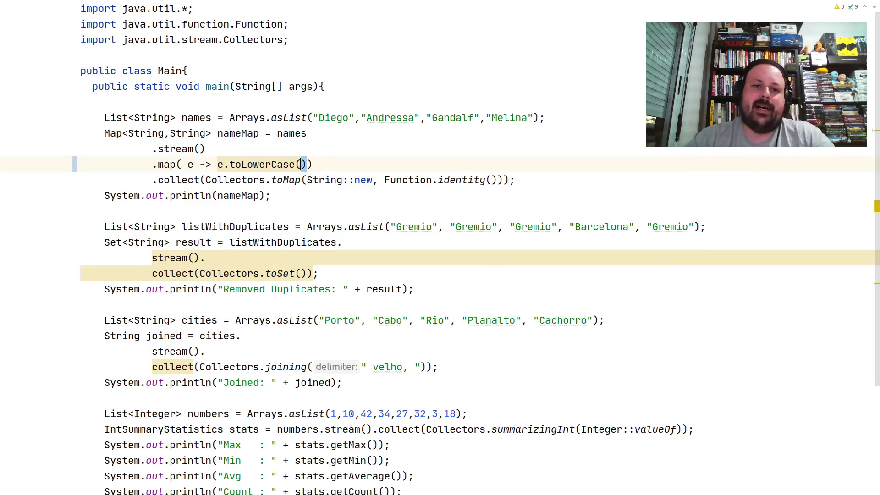
{"action": "key", "text": "Delete"}
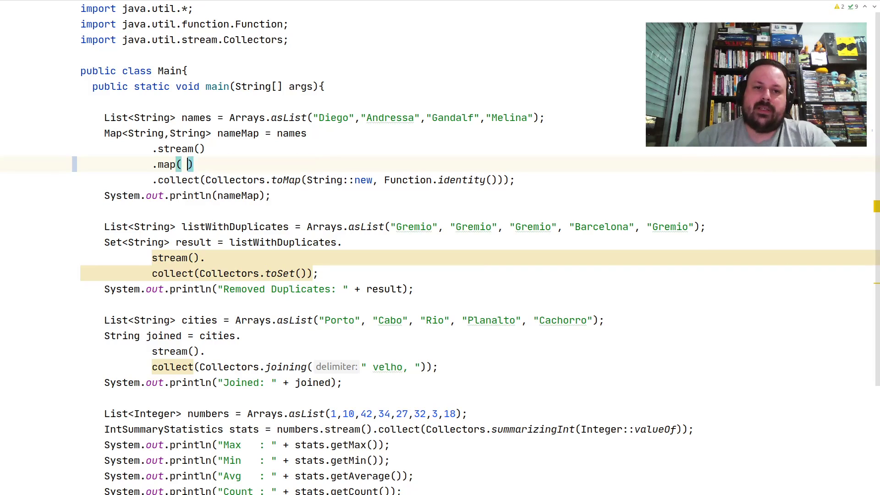
{"action": "type", "text": "String::toLowerCase"}
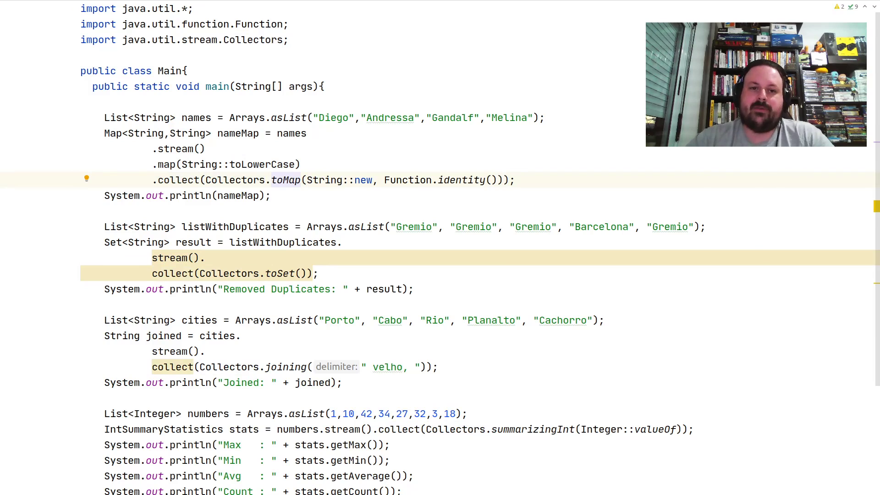
Step: Inspect Collectors and Function in the toMap line, then scroll to the toSet pipeline
{"action": "double_click", "coordinate": [285, 179]}
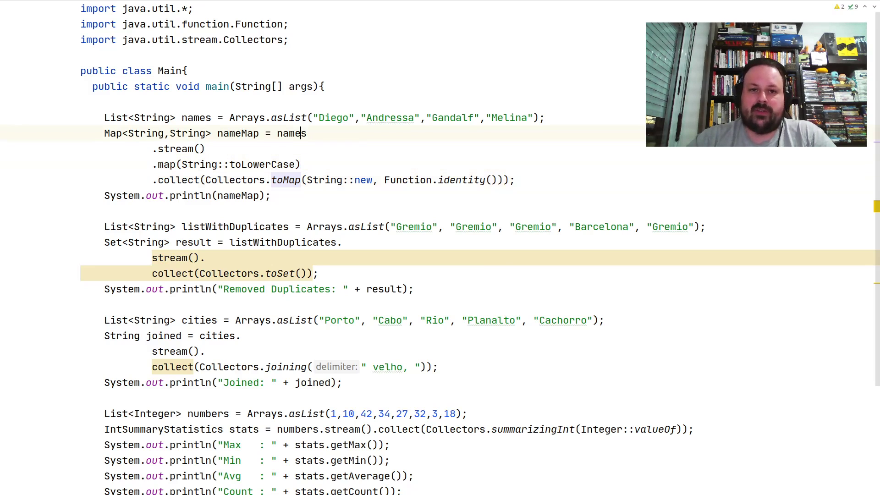
{"action": "left_click", "coordinate": [241, 117]}
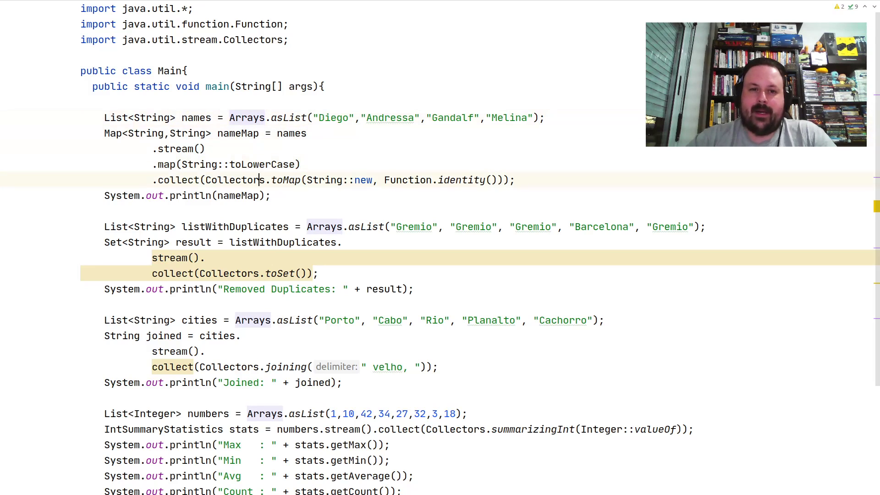
{"action": "left_click", "coordinate": [258, 164]}
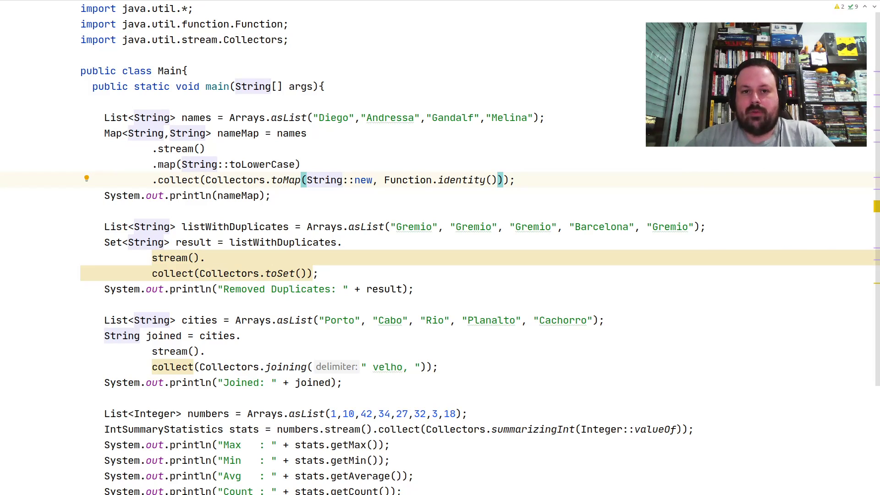
{"action": "double_click", "coordinate": [339, 179]}
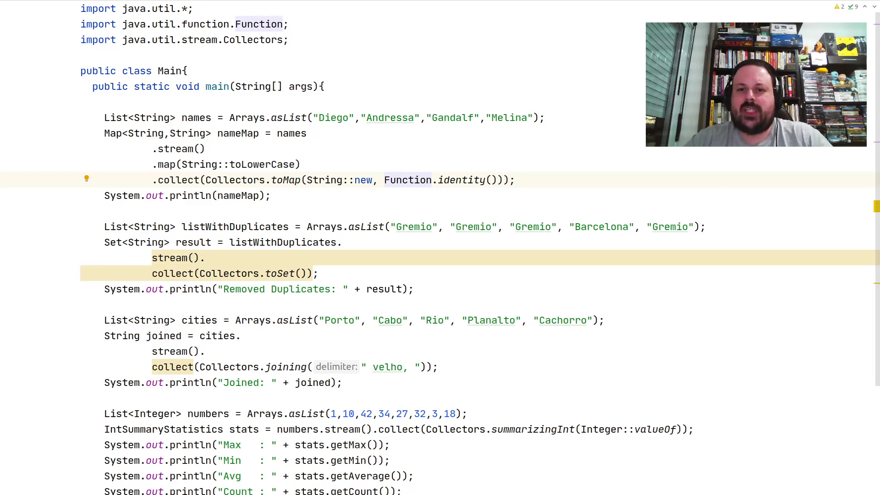
{"action": "double_click", "coordinate": [440, 179]}
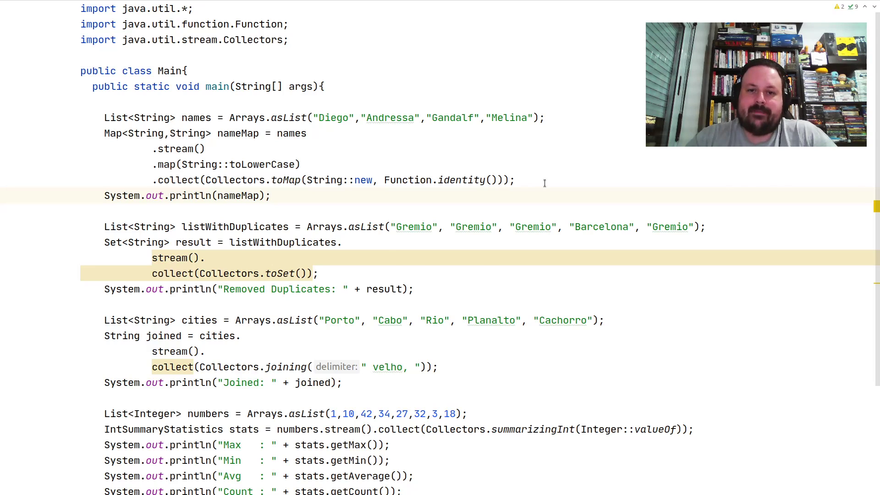
{"action": "scroll", "scroll_direction": "down", "scroll_amount": 3}
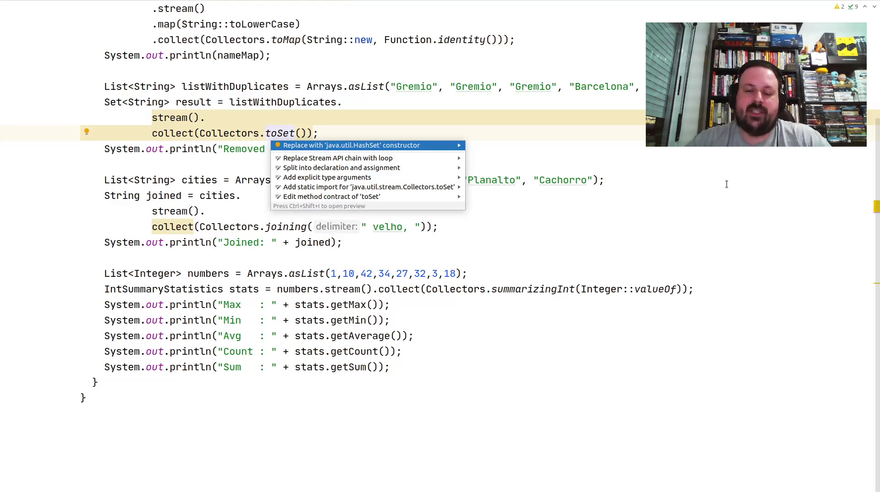
Step: Close the suggestions and insert a blank line after stream(). before collect(Collectors.toSet())
{"action": "left_click", "coordinate": [350, 145]}
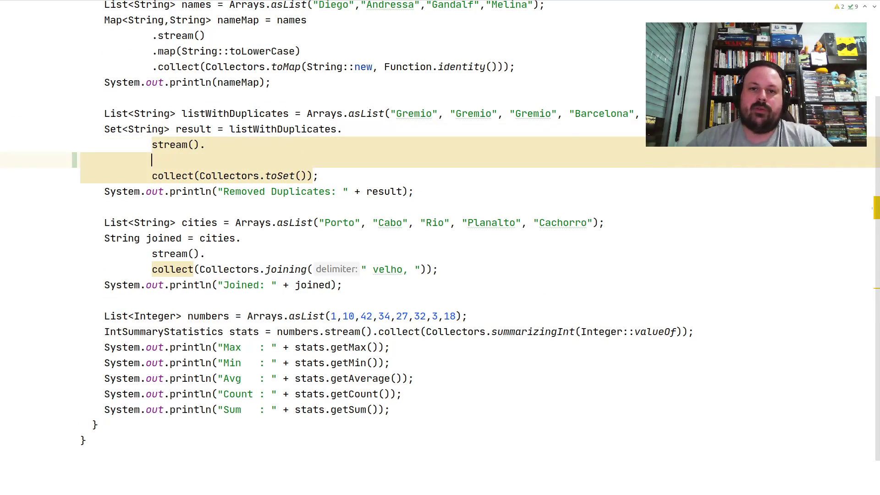
Step: Add filter(e -> !e.startsWith("B")) before collect(Collectors.toSet()) in the listWithDuplicates stream
{"action": "type", "text": "filter("}
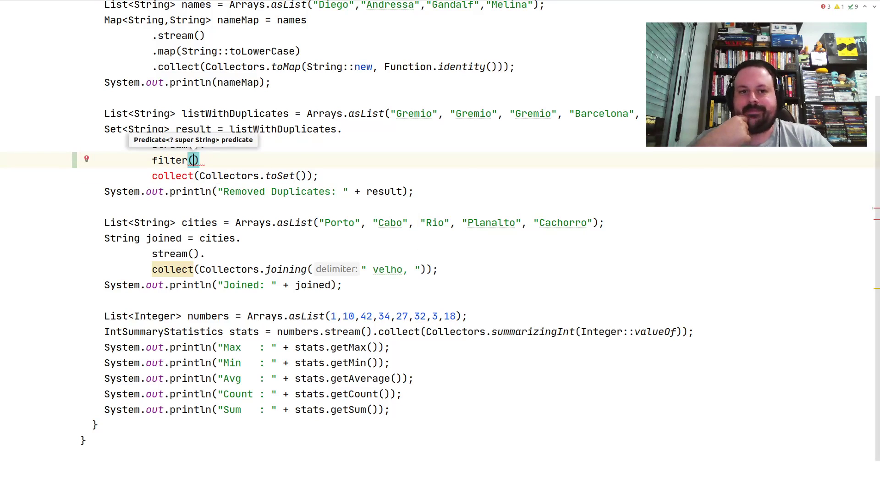
{"action": "type", "text": "e-"}
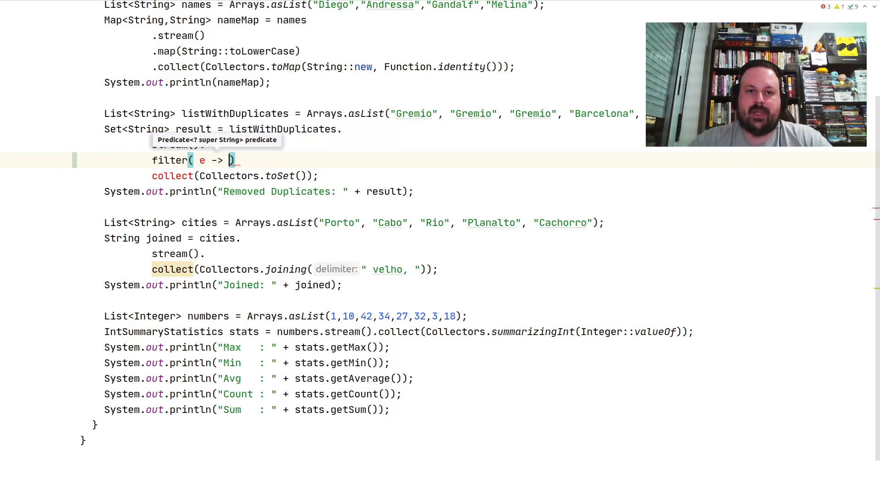
{"action": "type", "text": "!"}
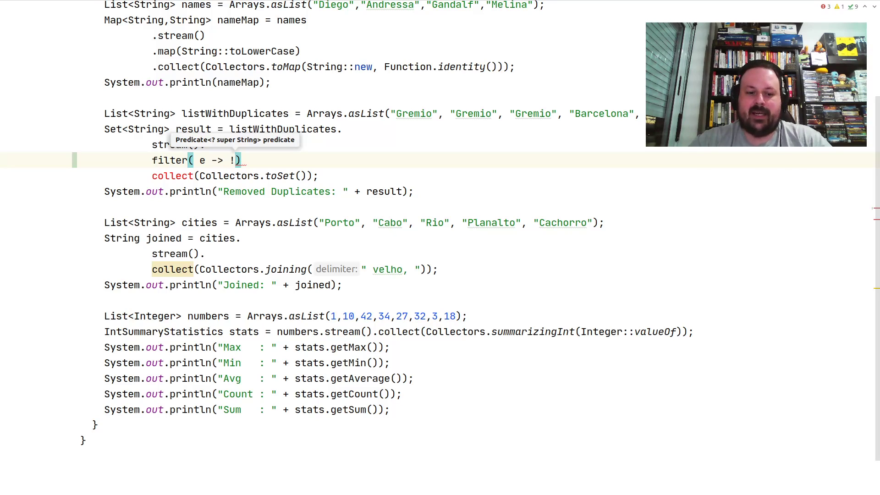
{"action": "type", "text": "e.startsWith(\""}
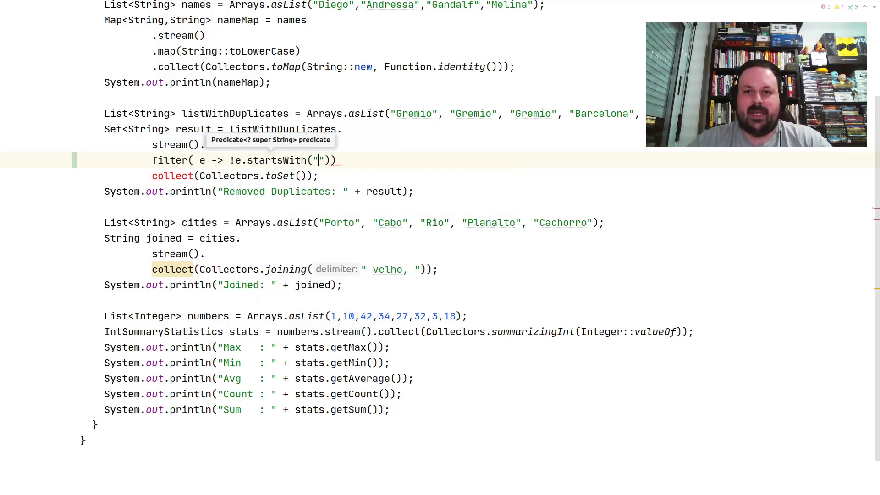
{"action": "type", "text": "B"}
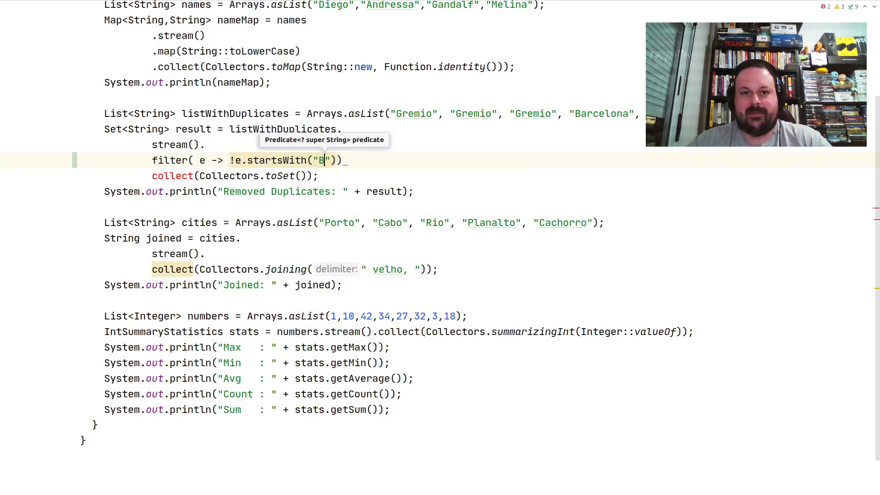
{"action": "type", "text": ")."}
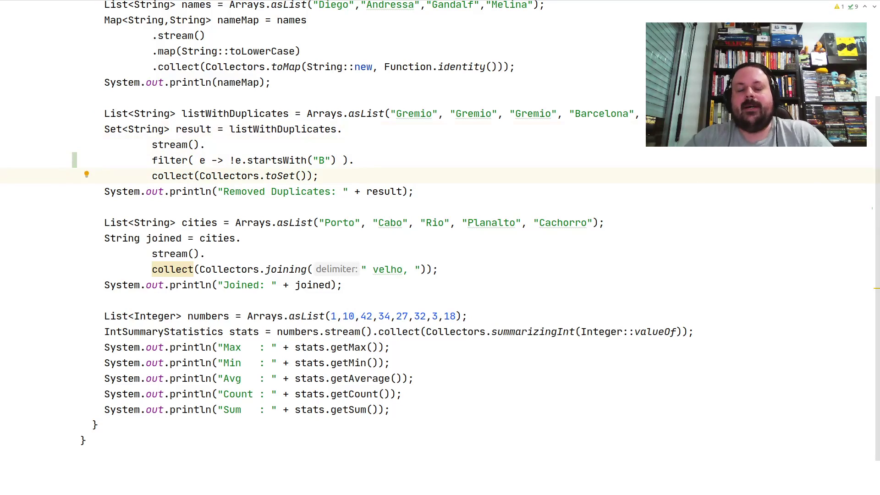
{"action": "left_click", "coordinate": [320, 175]}
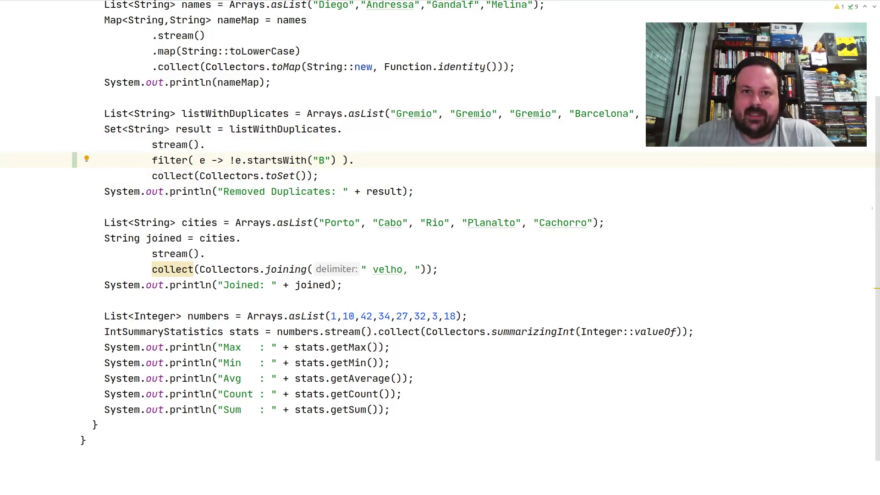
{"action": "left_click", "coordinate": [309, 113]}
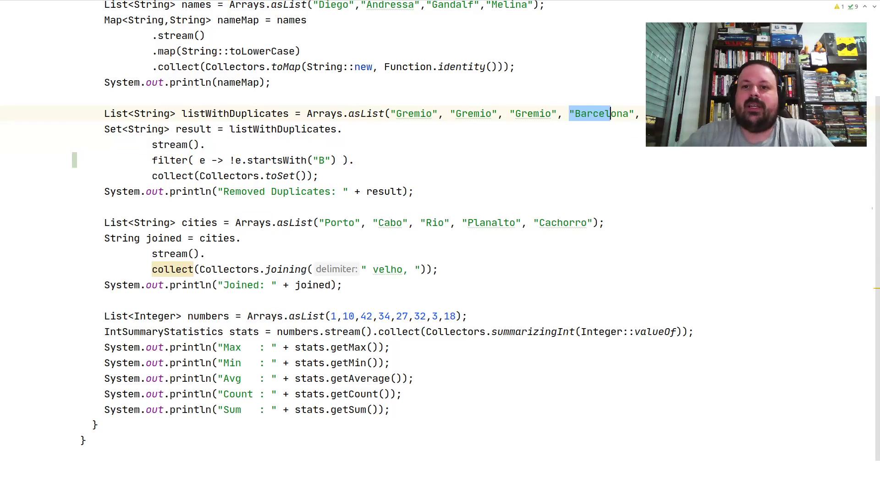
{"action": "left_click", "coordinate": [570, 114]}
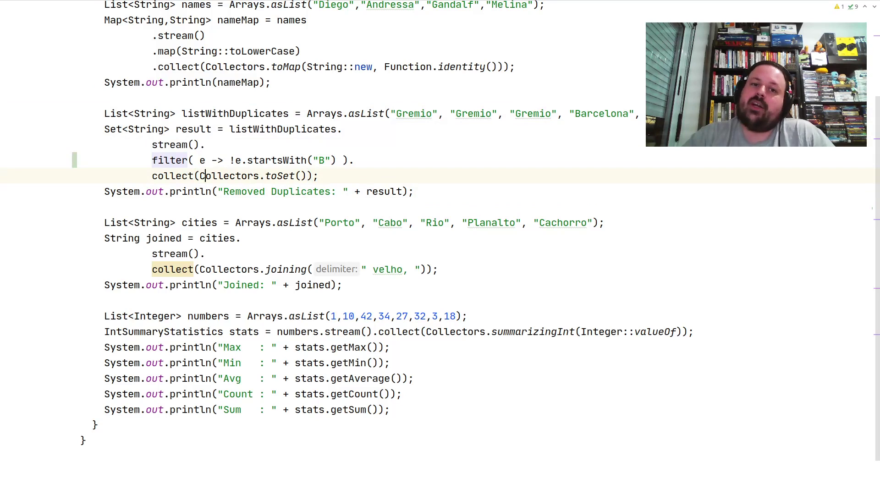
{"action": "double_click", "coordinate": [282, 175]}
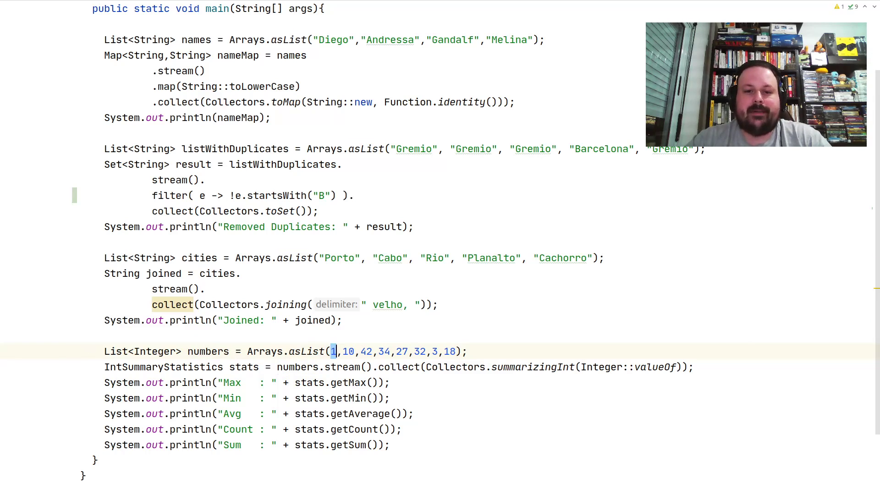
{"action": "left_click_drag", "start_coordinate": [331, 352], "coordinate": [455, 351]}
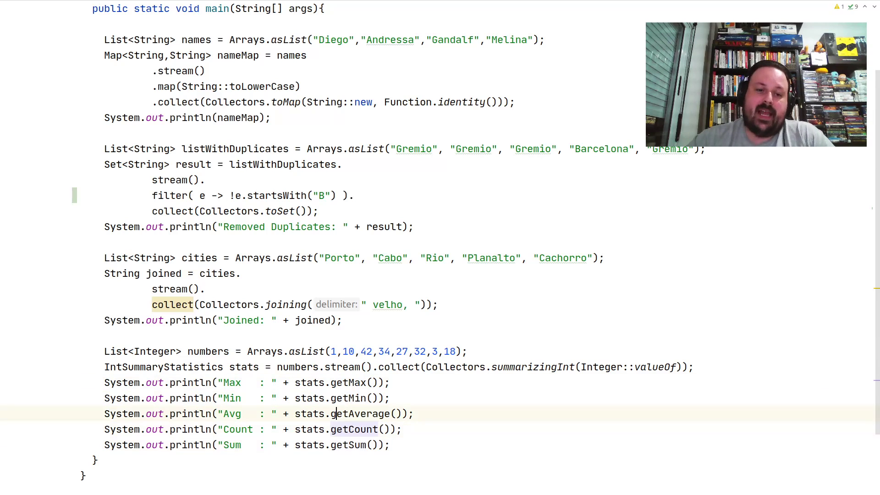
{"action": "key", "text": "Enter"}
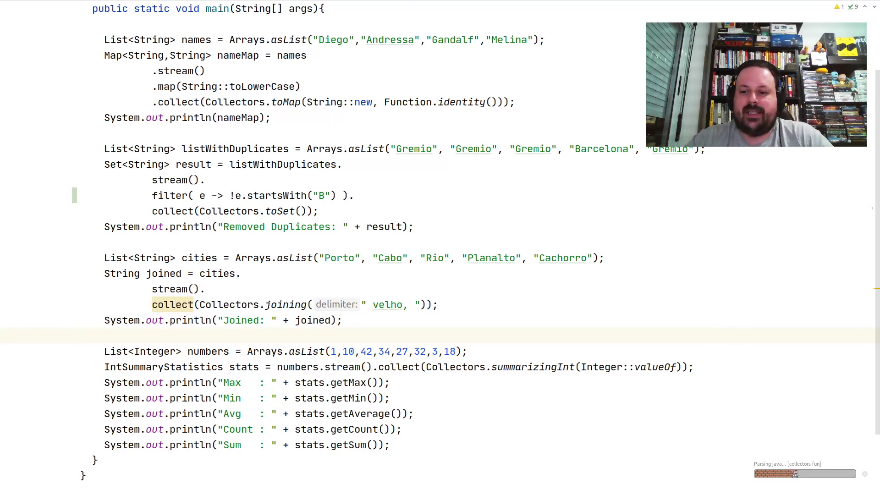
Step: Run Main to print the lowercase map, [Gremio], joined cities and Max 42/Min 1/Sum 167
{"action": "left_click", "coordinate": [6, 311]}
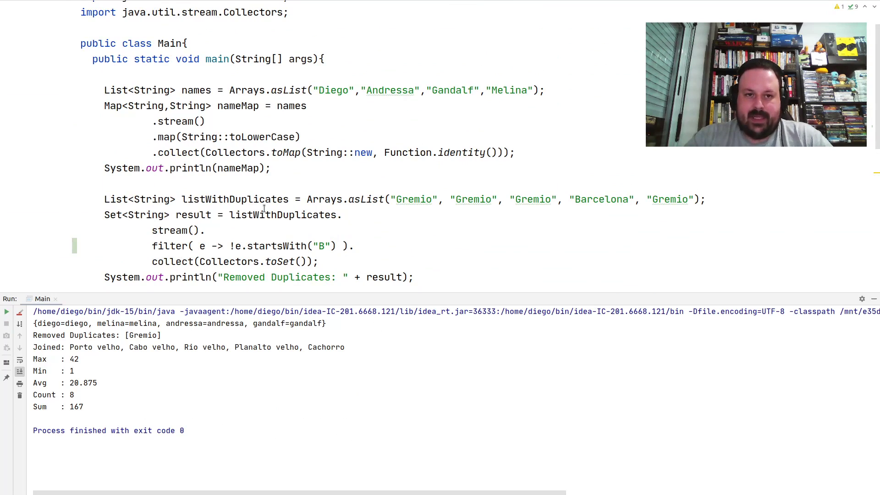
{"action": "scroll", "scroll_direction": "down", "scroll_amount": 3}
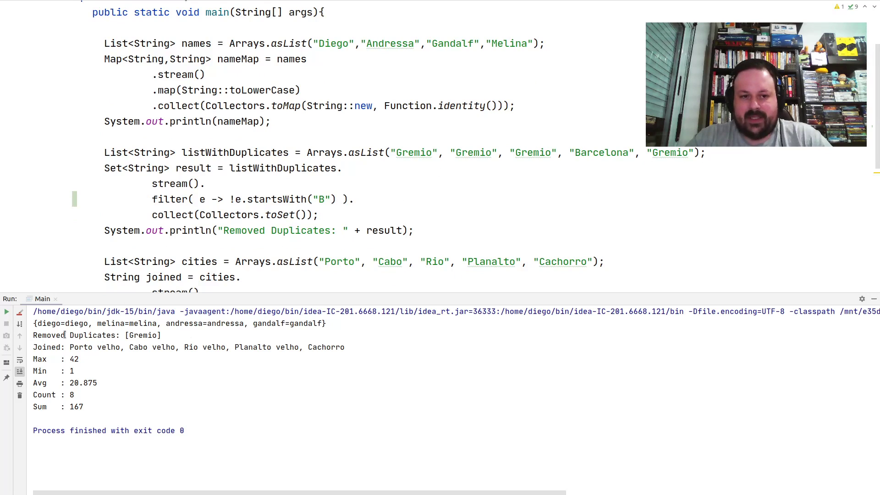
{"action": "scroll", "scroll_direction": "down", "scroll_amount": 3}
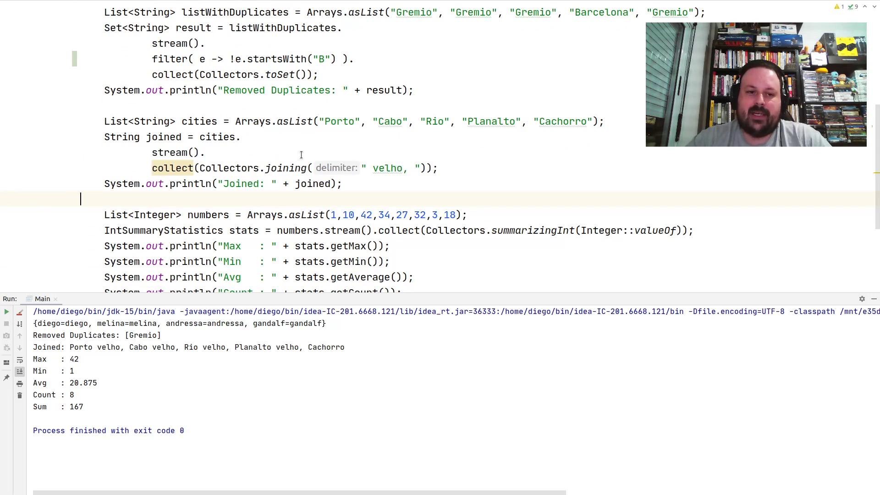
{"action": "mouse_move", "coordinate": [476, 165]}
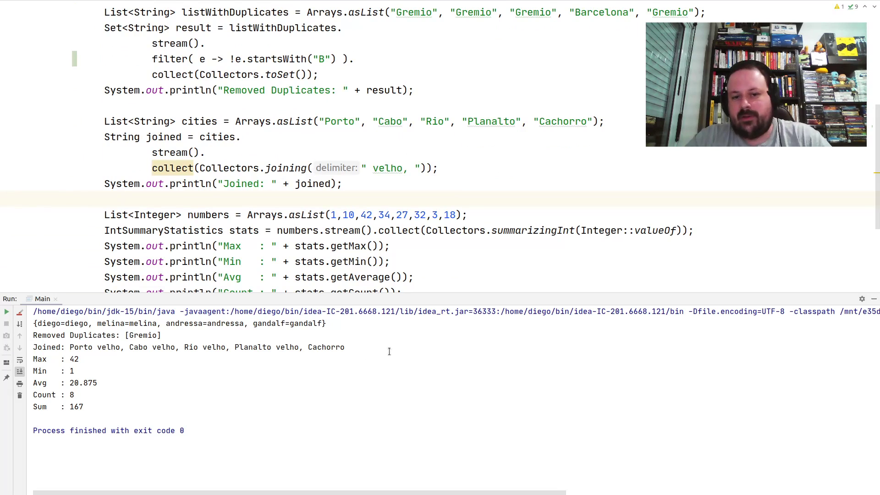
{"action": "scroll", "scroll_direction": "down", "scroll_amount": 3}
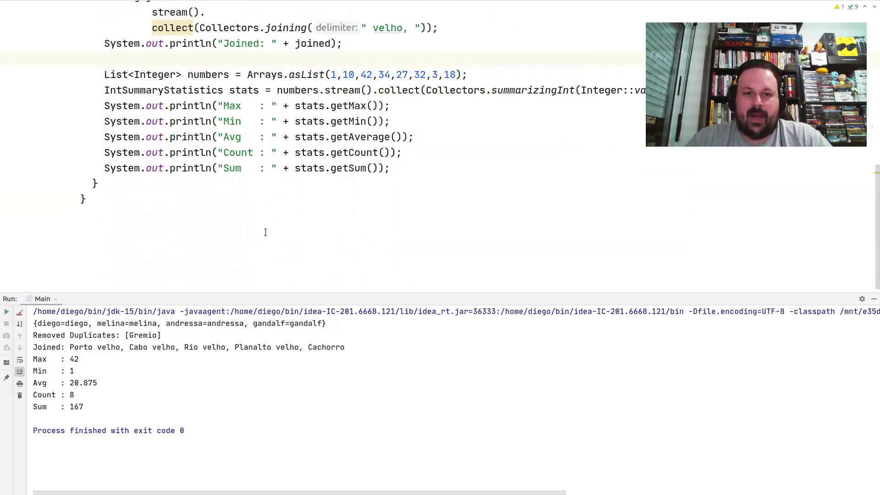